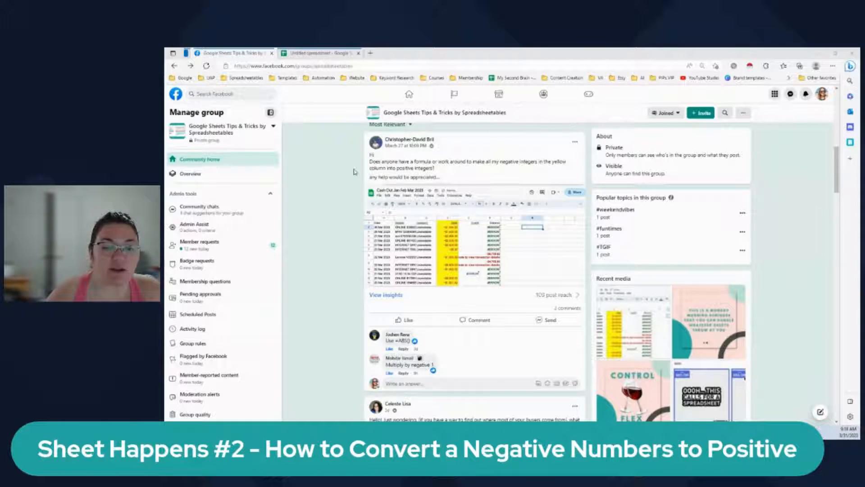
mouse_move(330, 199)
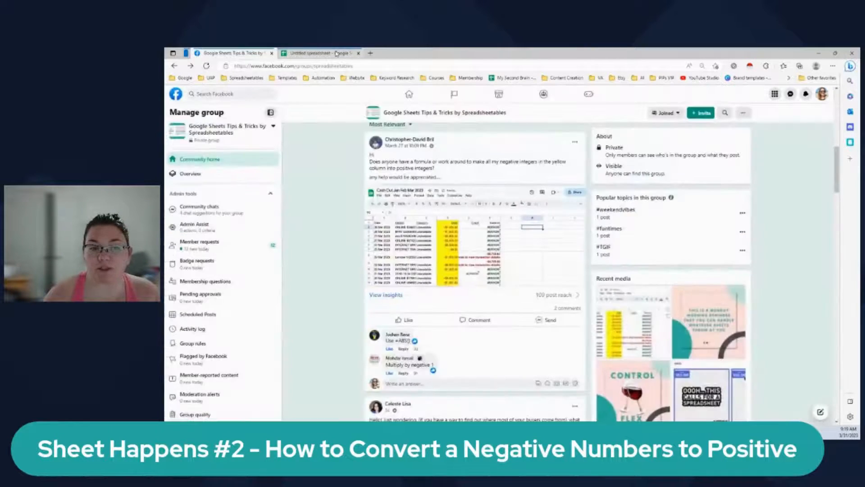
Review the bank statement: highlight the TYPE column, check amount -5.99, and select the first USING =ABS() cell.
left_click(320, 52)
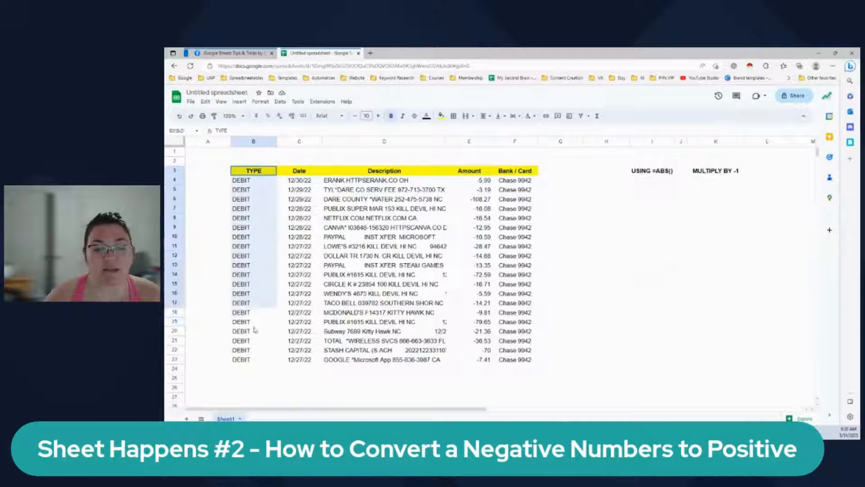
left_click_drag(254, 170, 253, 359)
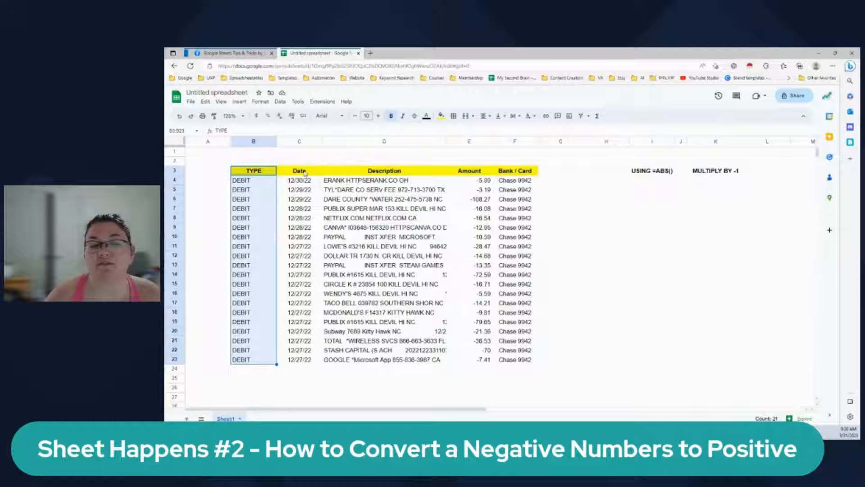
left_click(299, 170)
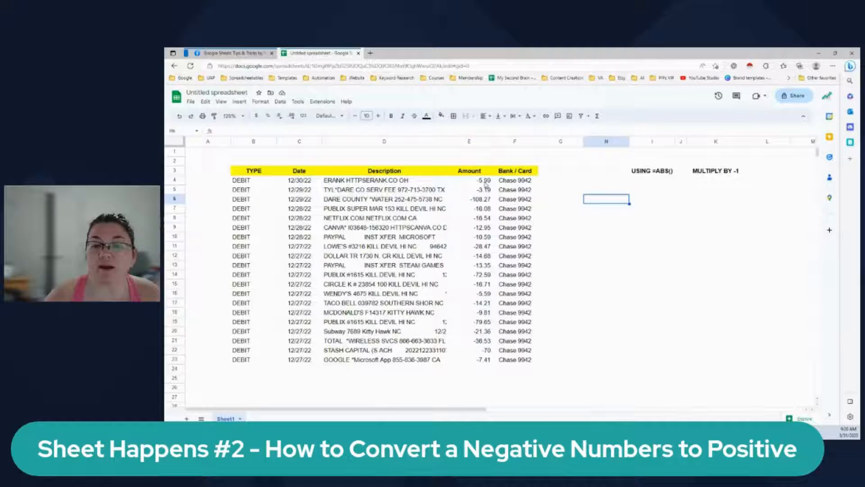
left_click(469, 180)
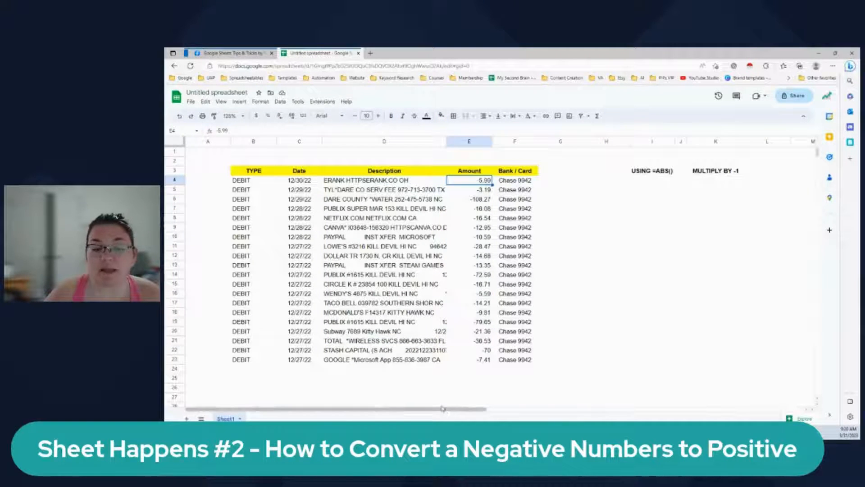
mouse_move(447, 369)
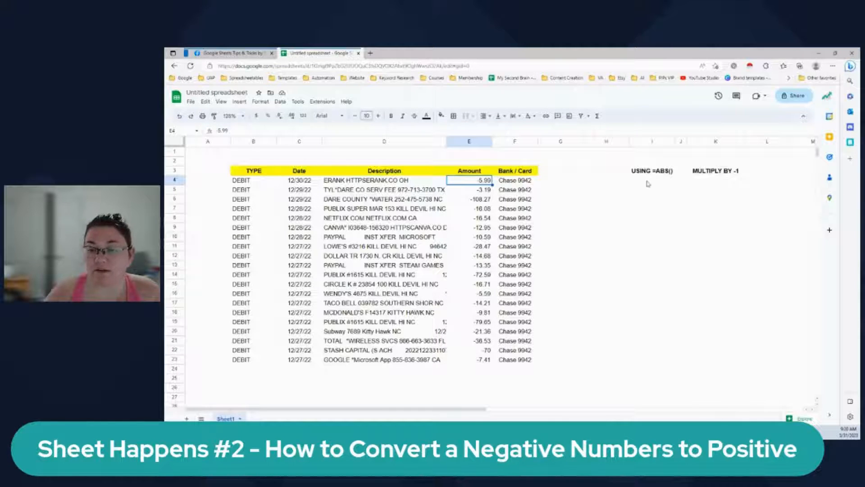
left_click(652, 180)
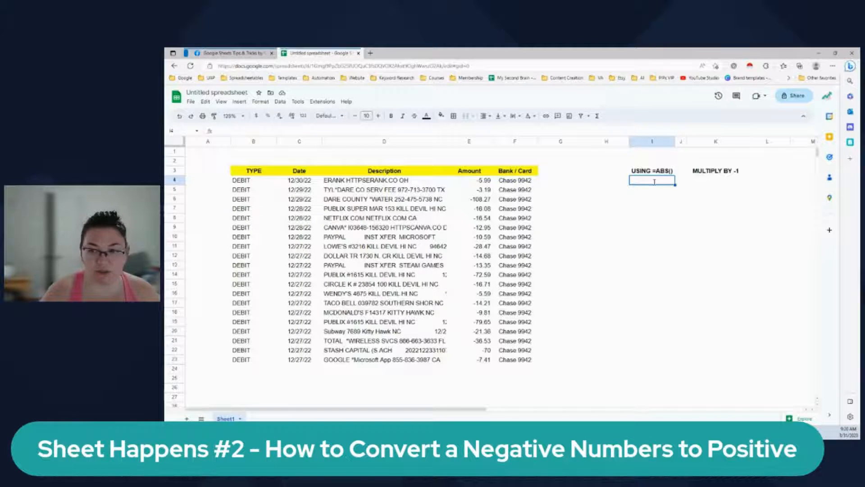
Enter =ABS(E4) in I4 and fill it down to row 23 so every amount shows positive.
type("=ABS(")
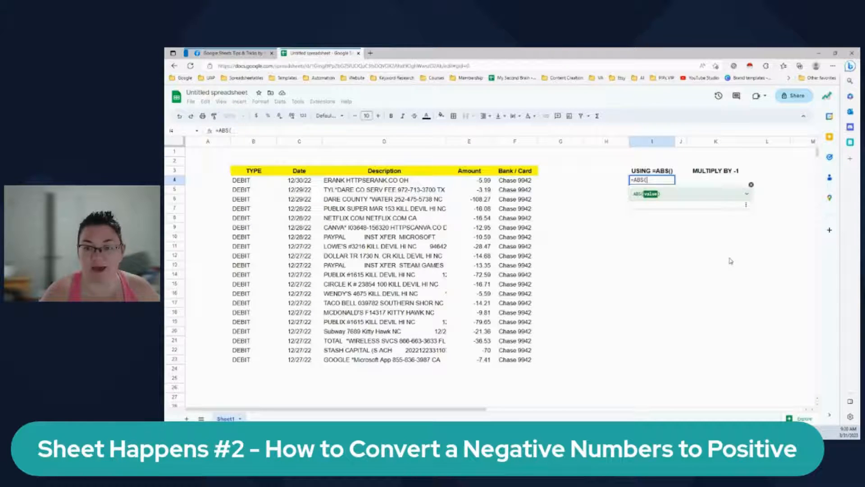
left_click(469, 180)
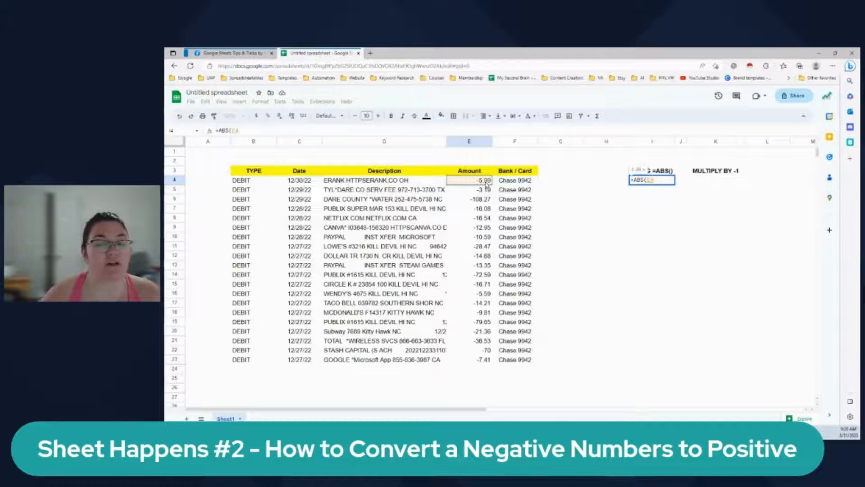
key("enter")
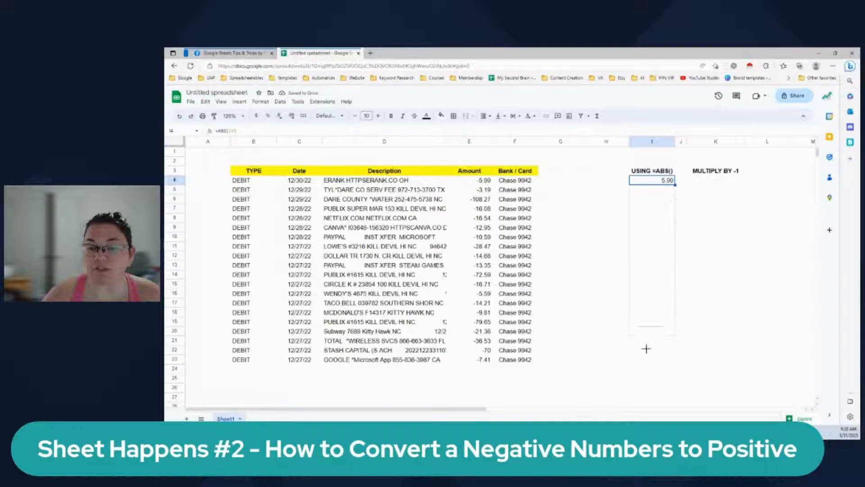
left_click_drag(651, 180, 652, 359)
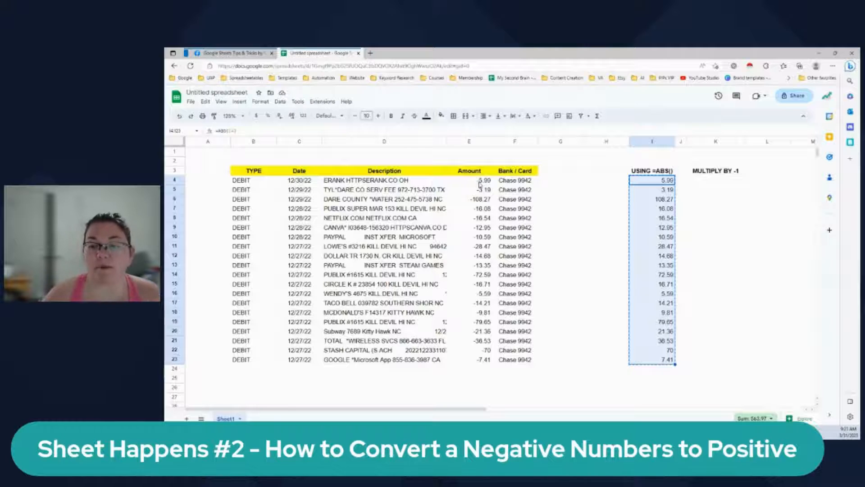
Preview paste options over the Amount column, then enter =E4*-1 in K4 to get 5.99.
right_click(468, 180)
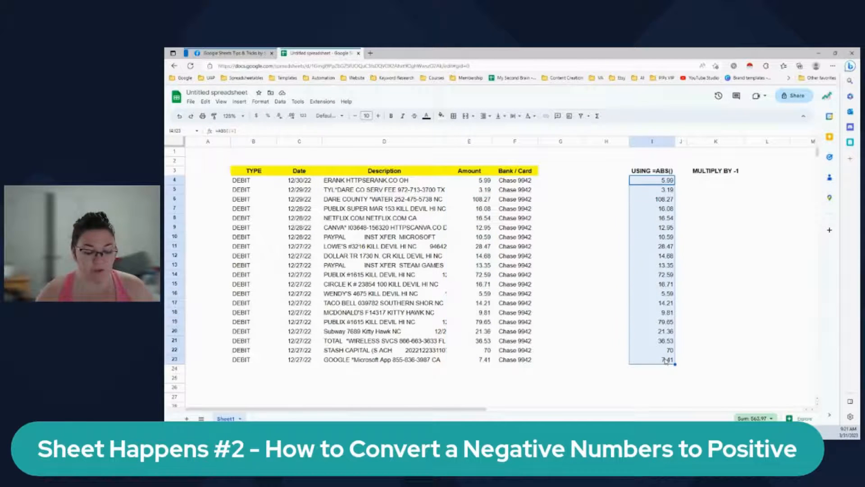
left_click(469, 180)
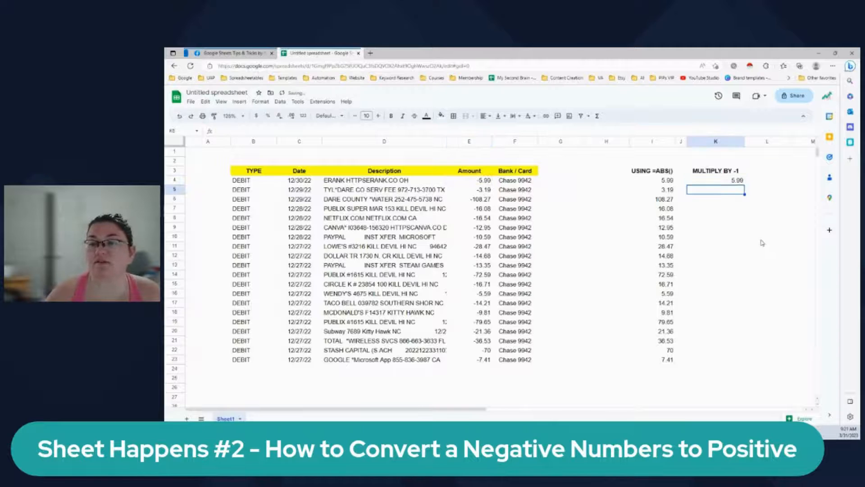
Fill the =E4*-1 formula down to K23 and select E4 as the paste target.
left_click(715, 180)
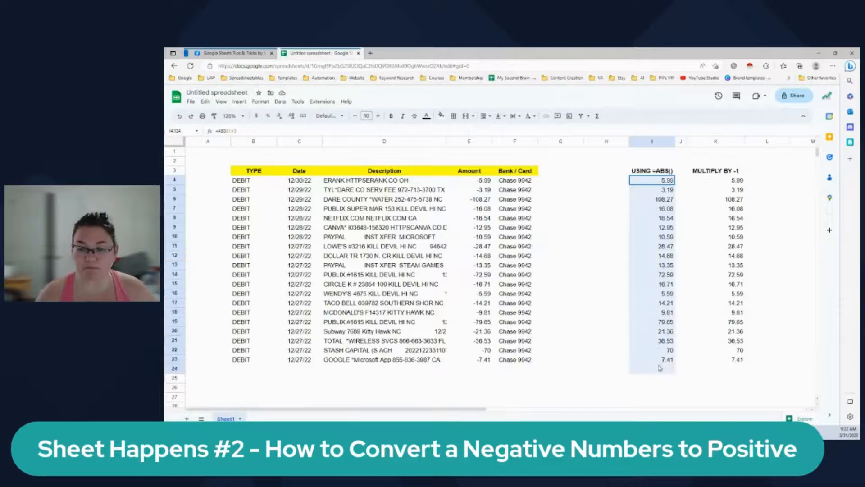
left_click(484, 180)
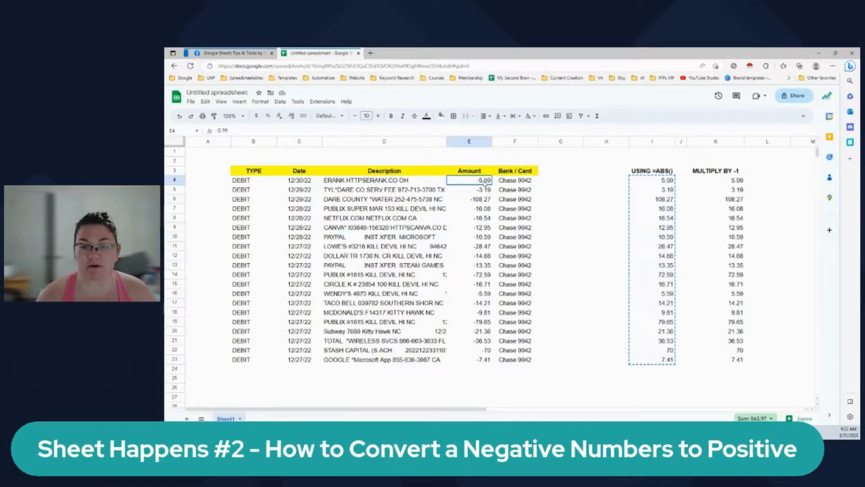
Paste values only over the Amount column, then select the now-negative multiply results to check their sum.
right_click(469, 180)
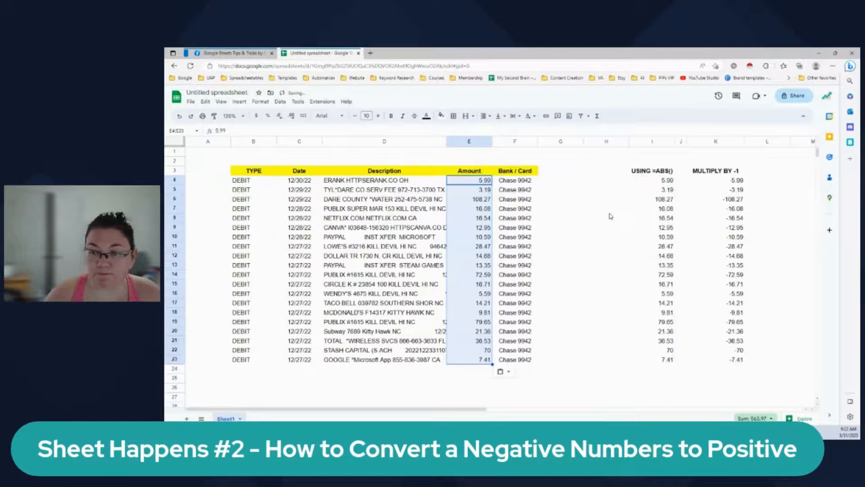
left_click(605, 217)
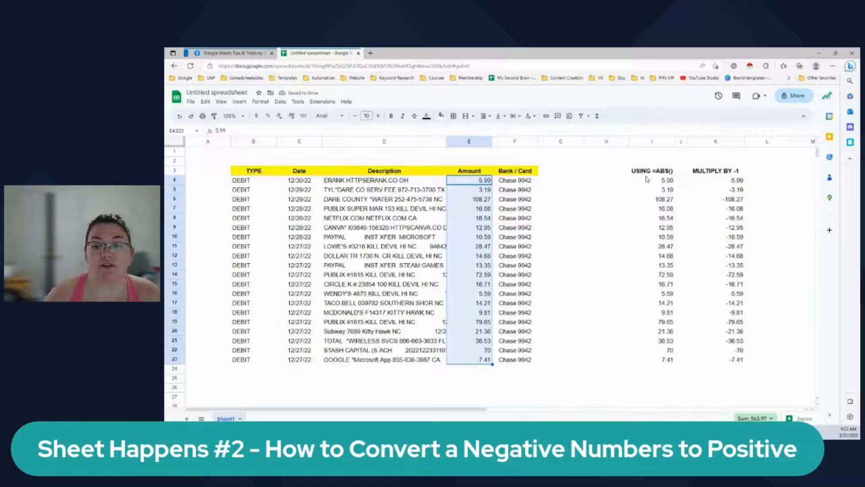
left_click(651, 179)
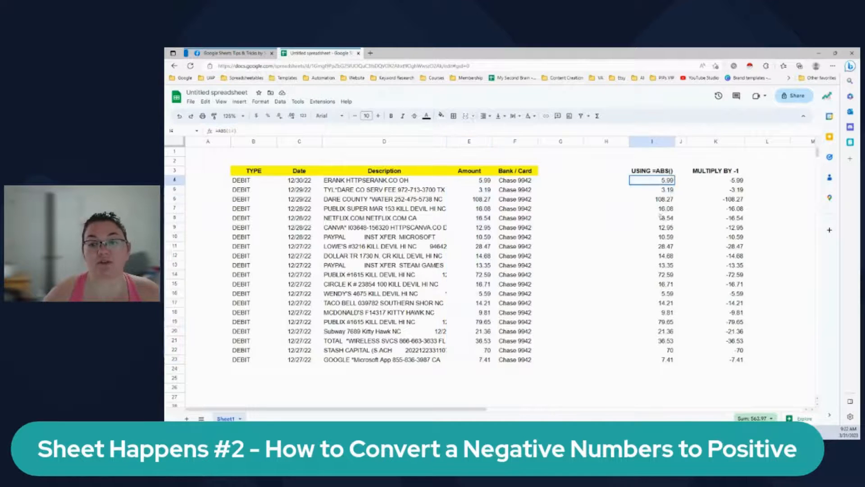
left_click_drag(651, 180, 651, 359)
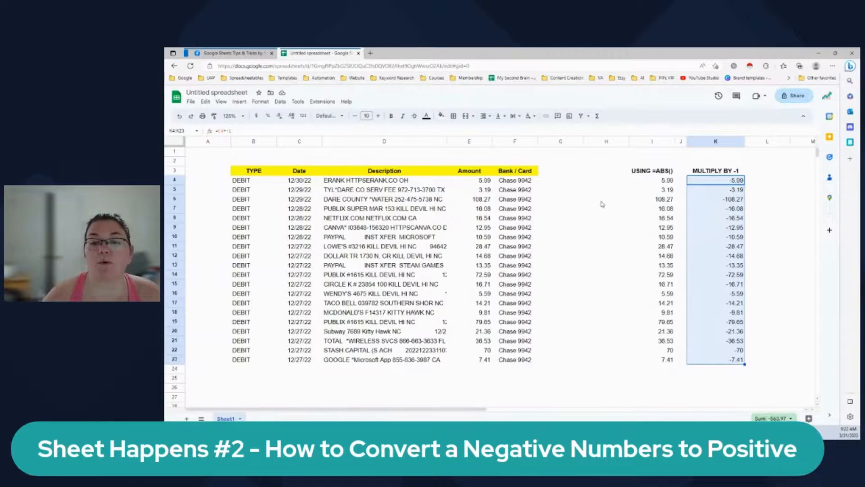
mouse_move(480, 255)
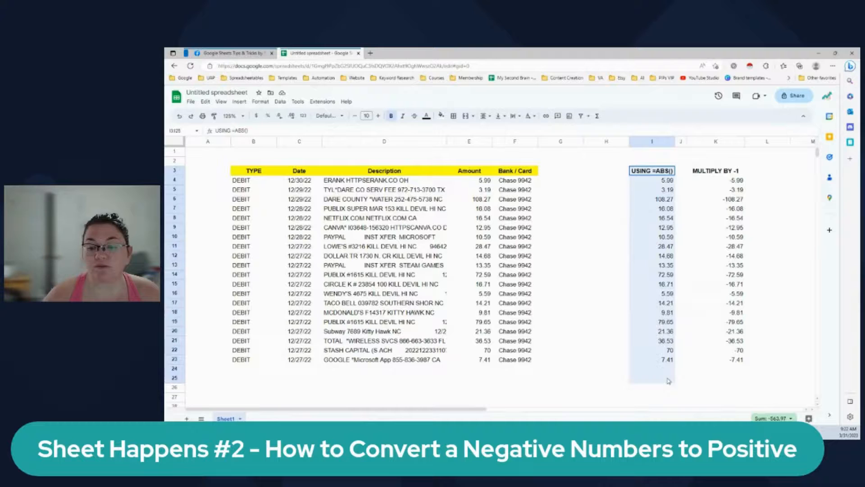
left_click(665, 359)
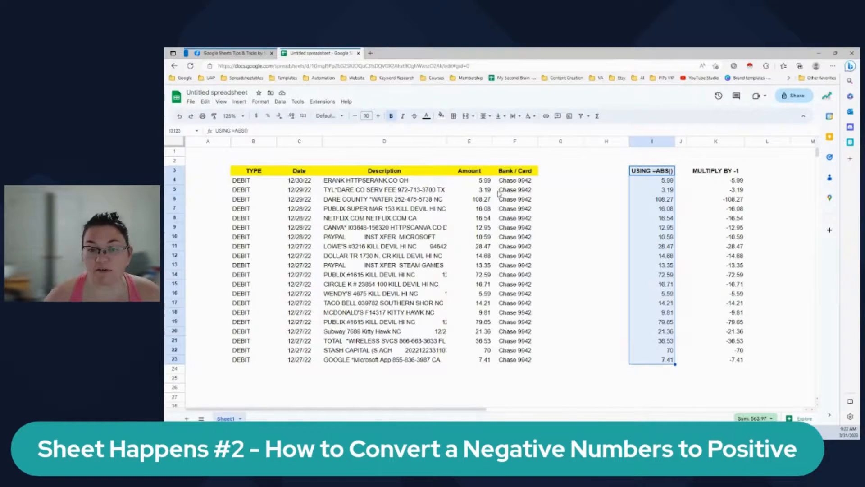
mouse_move(529, 160)
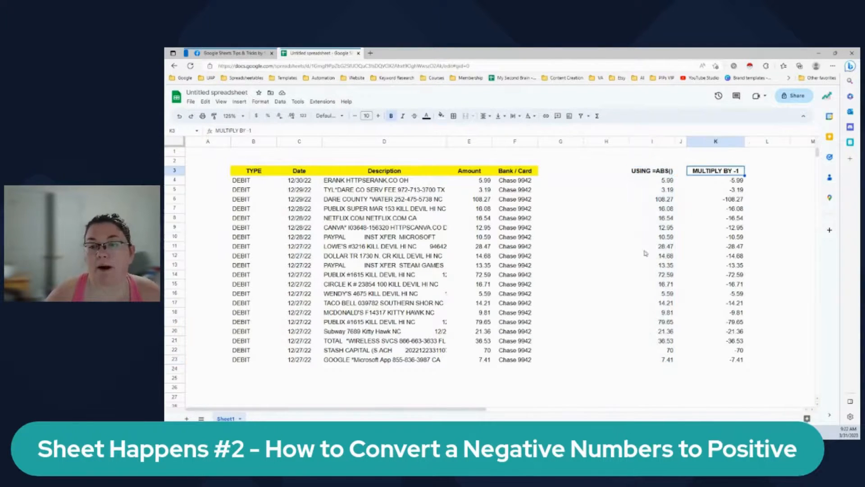
left_click(651, 237)
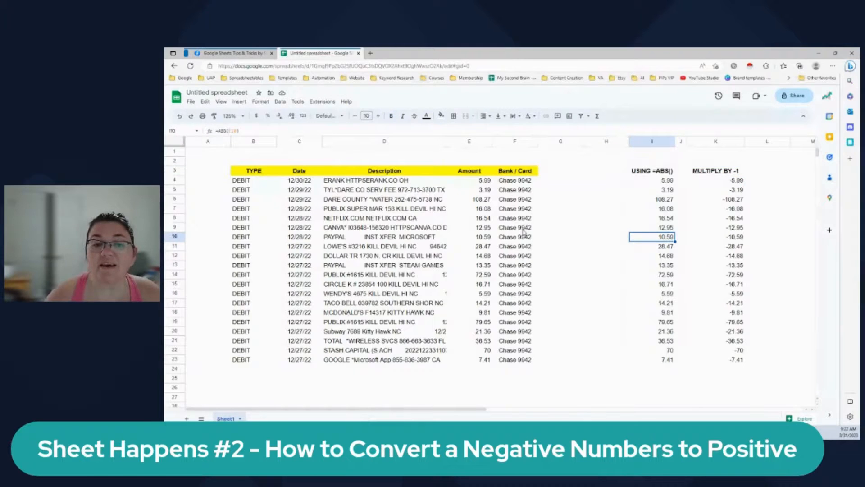
mouse_move(445, 243)
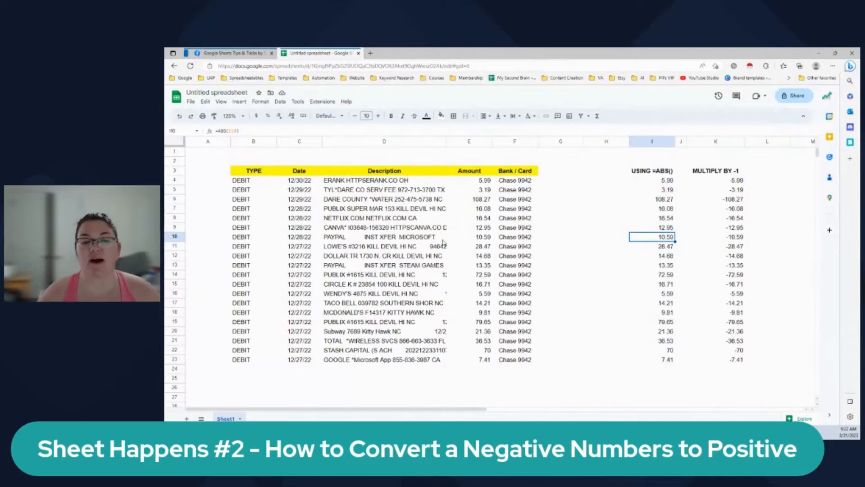